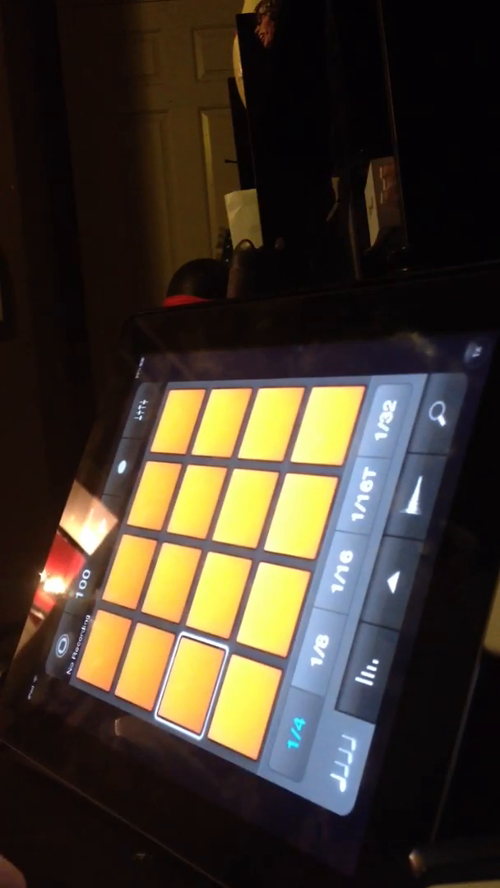
Step: Play a couple of drum pads, then show the A–D group selector beside the pads
left_click(186, 691)
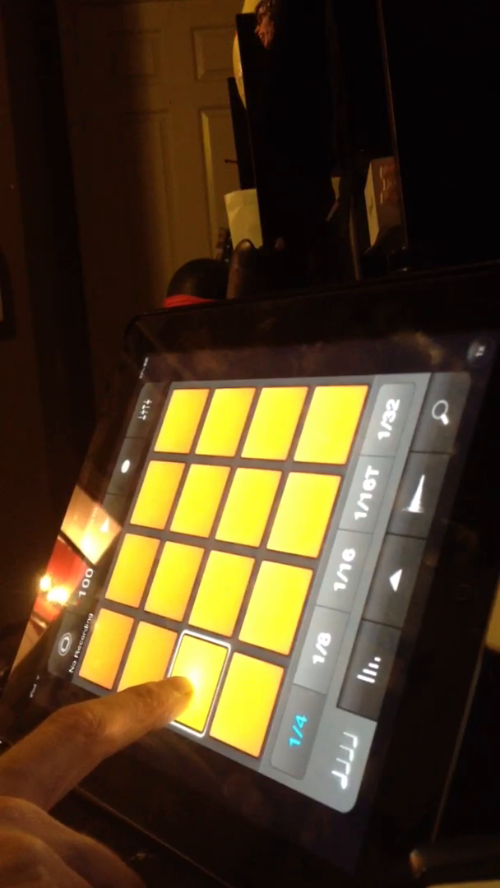
left_click(319, 660)
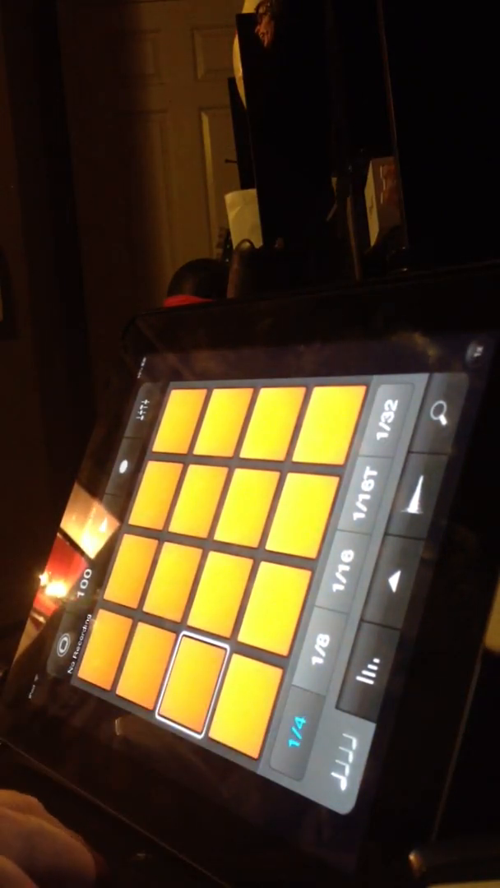
left_click(318, 658)
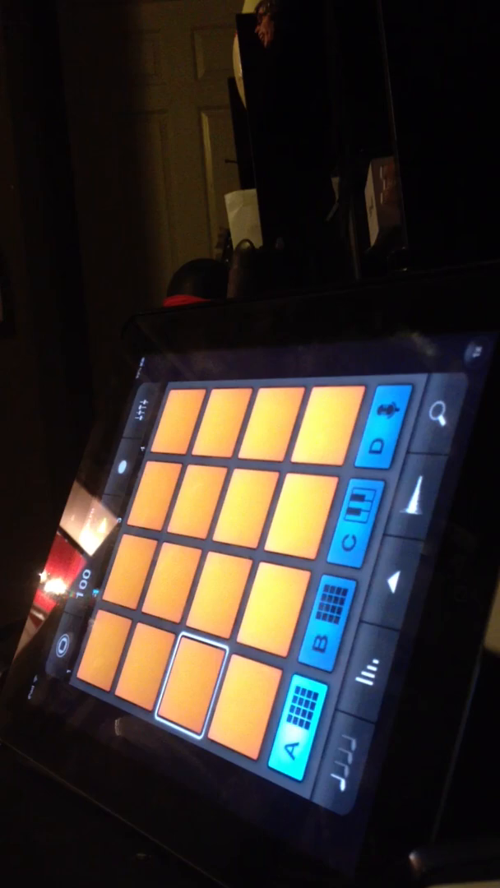
Step: Finger-drum hits on group A's lower-left pad while recording
left_click(194, 695)
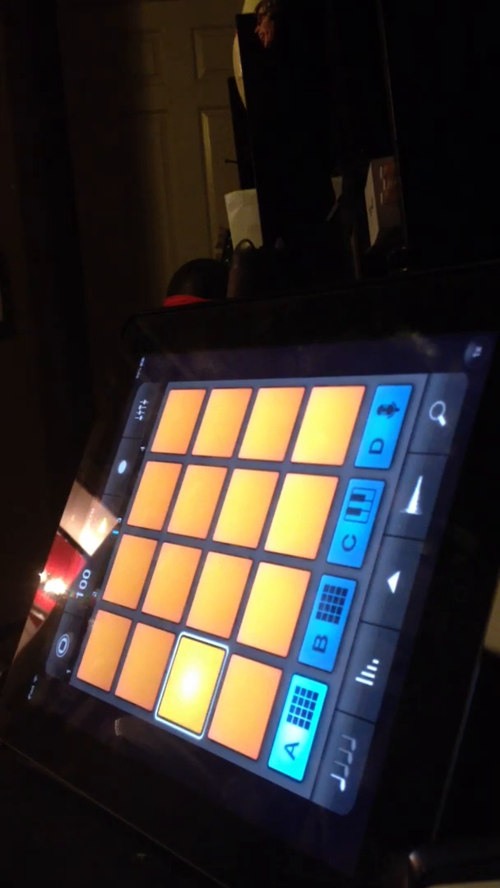
left_click(191, 691)
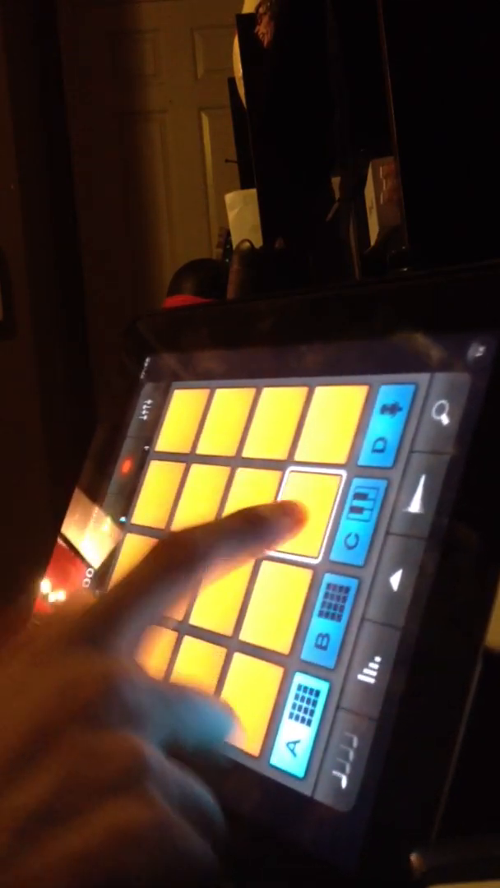
left_click(299, 518)
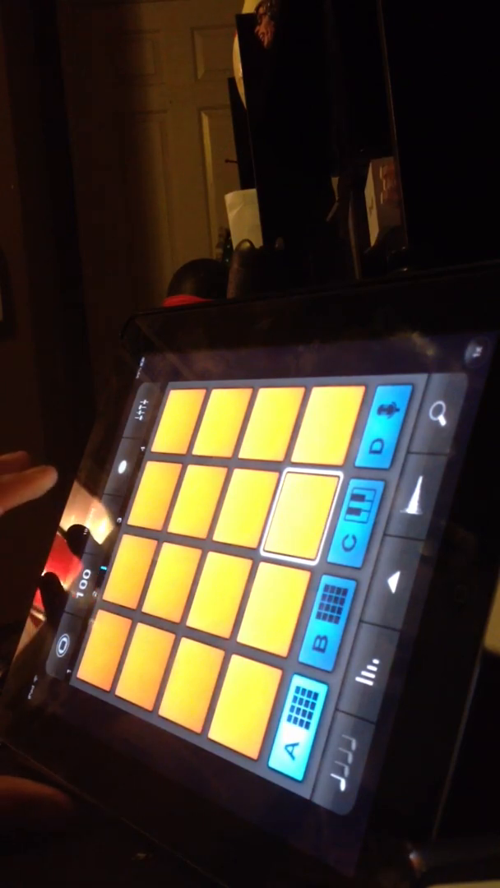
left_click(305, 521)
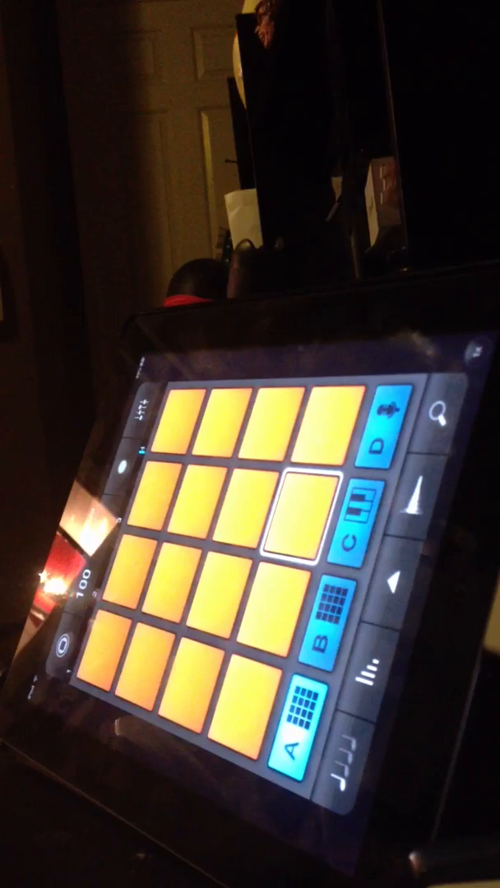
left_click(194, 691)
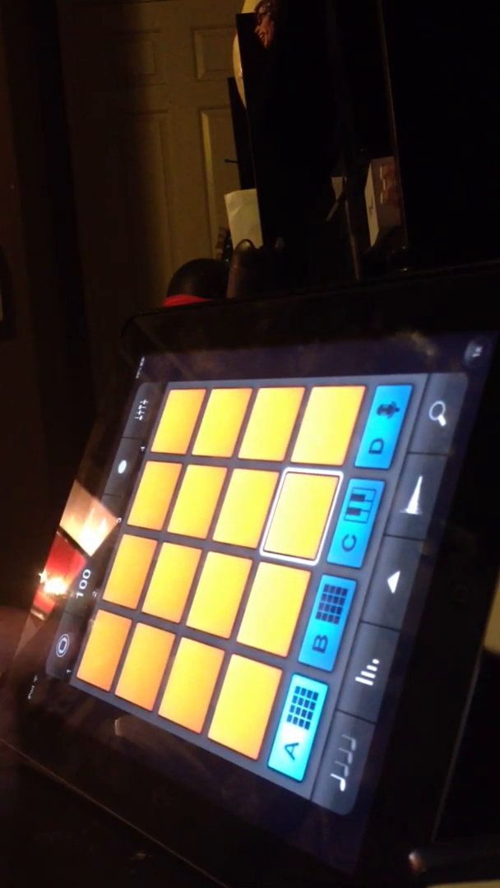
left_click(189, 691)
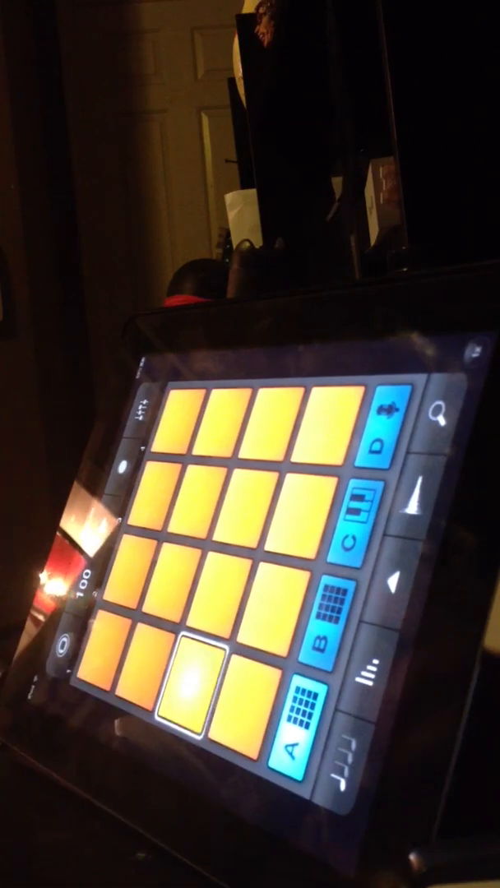
left_click(194, 688)
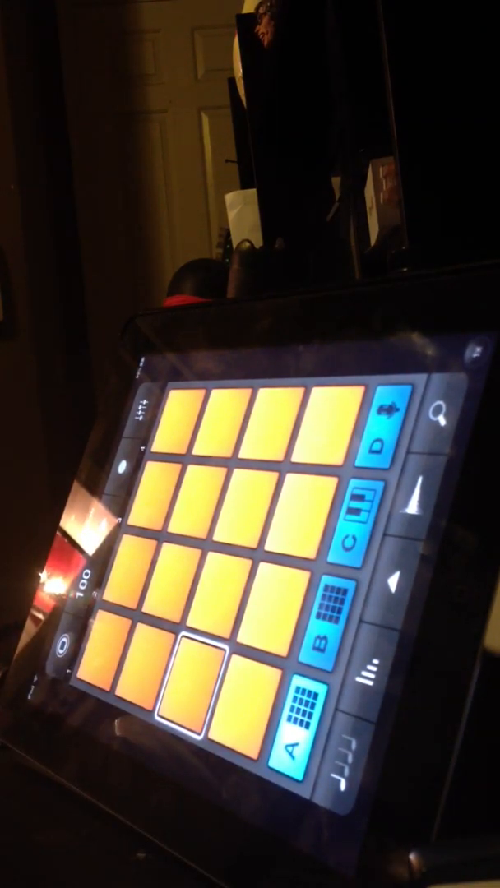
left_click(213, 601)
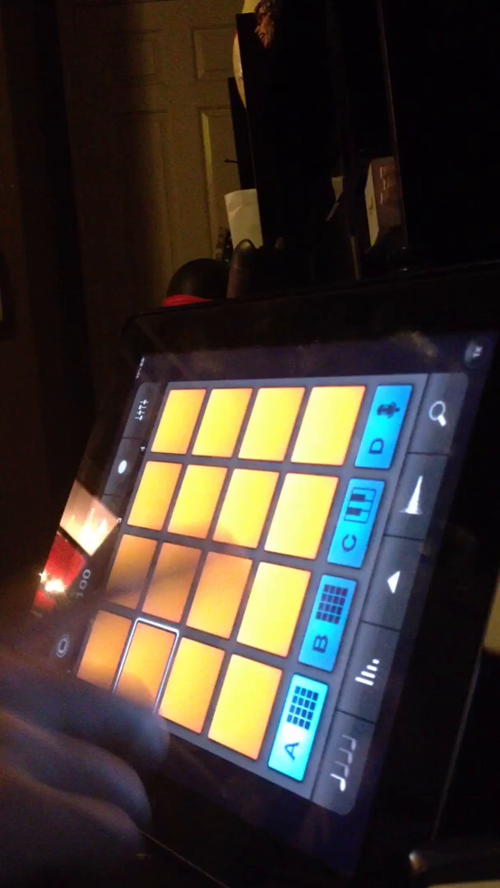
Step: Strike another group A pad to add a hit to the pattern
left_click(277, 612)
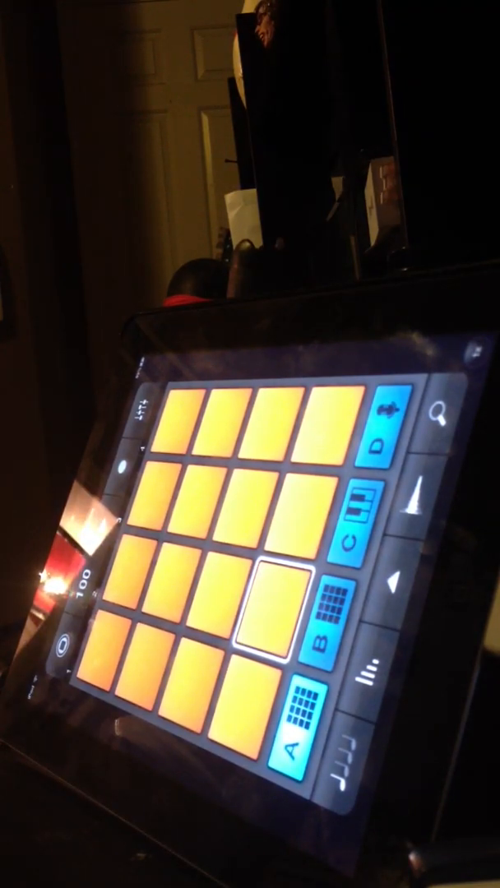
Step: With 1/16 note repeat at tempo 100, record hits across several pads, then return to the A–D group view
left_click(197, 507)
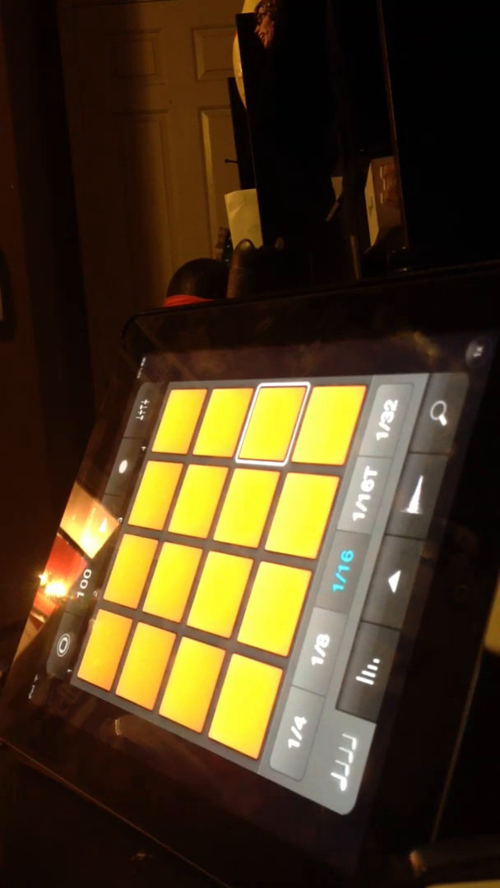
left_click(273, 595)
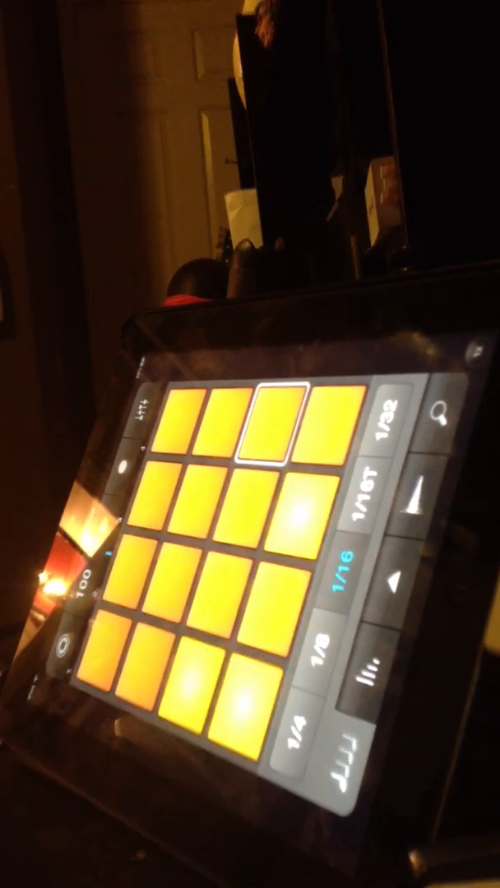
left_click(276, 436)
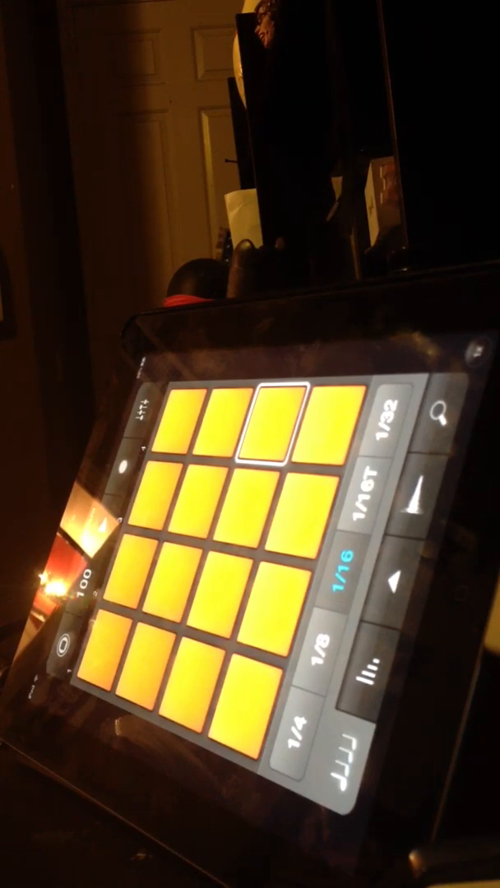
left_click(364, 496)
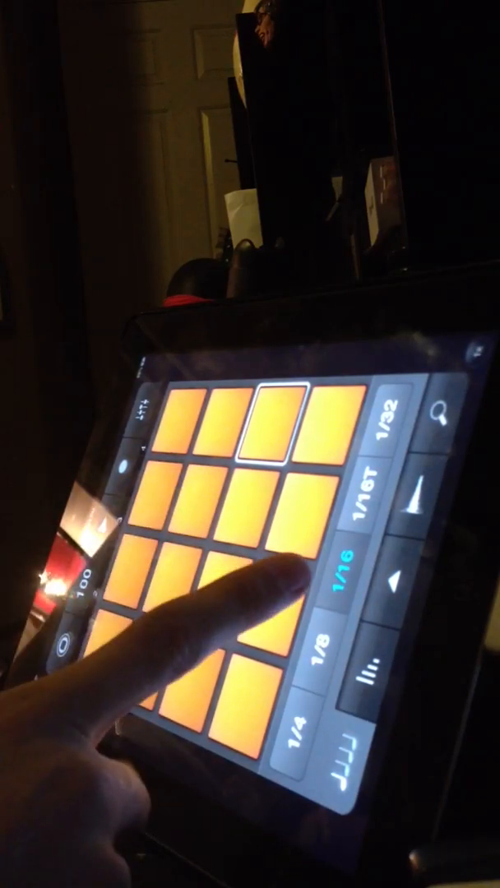
left_click(365, 503)
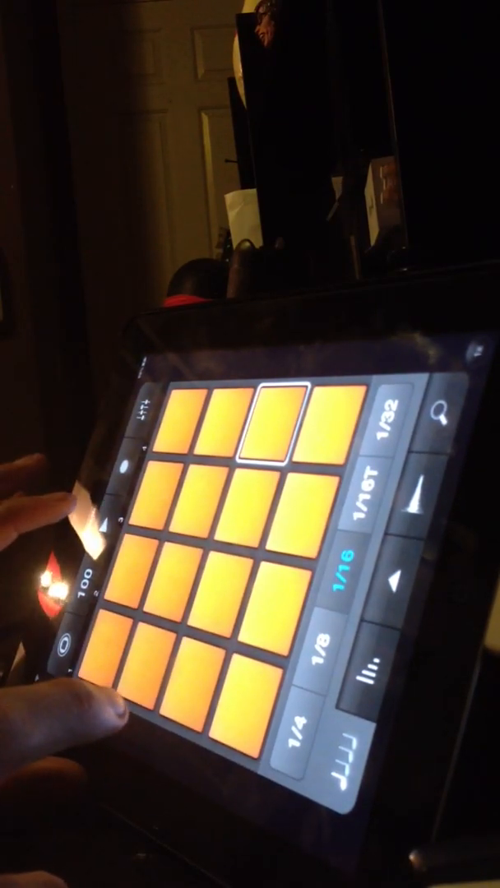
left_click(267, 601)
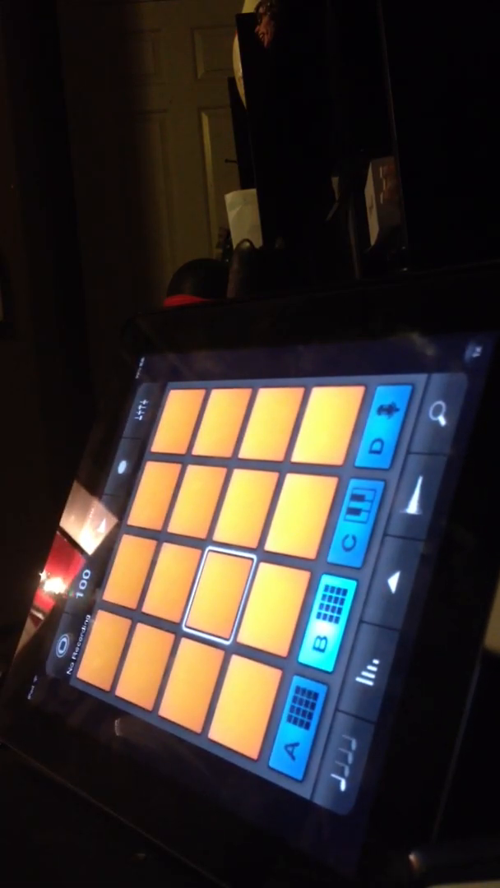
Step: Select a pad in another sound group and return to the 1/16 note-repeat pad view
left_click(211, 573)
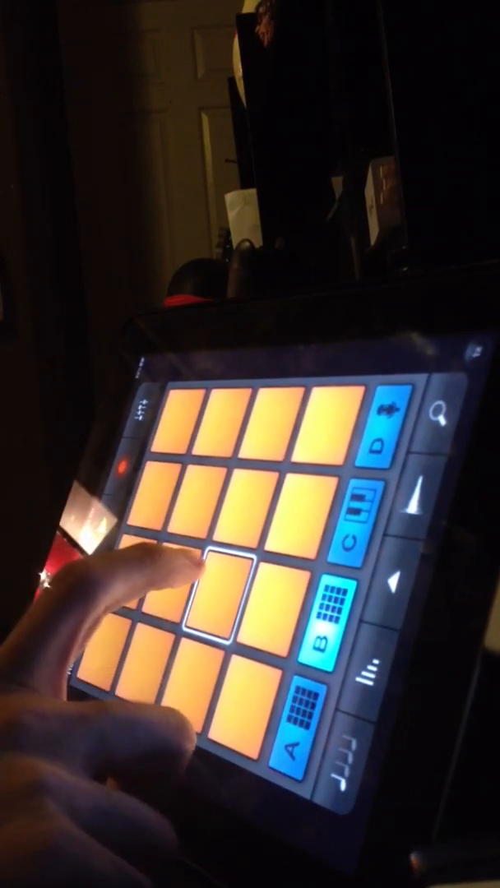
left_click(218, 601)
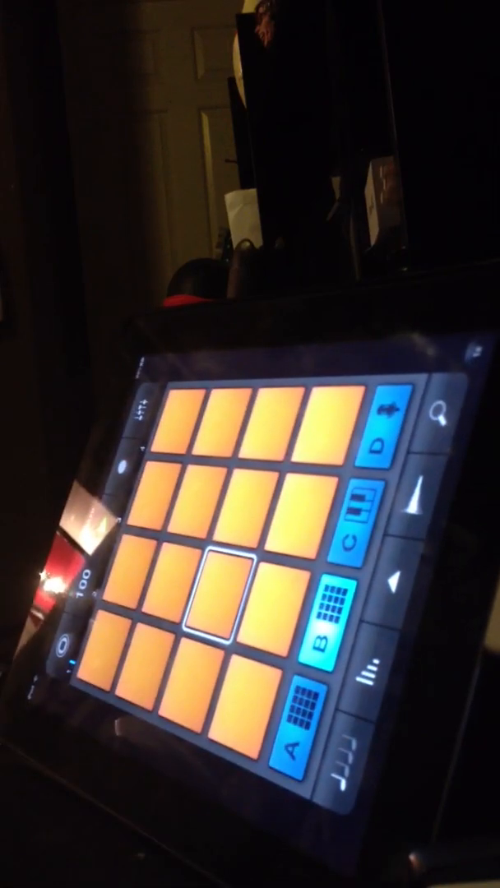
left_click(221, 605)
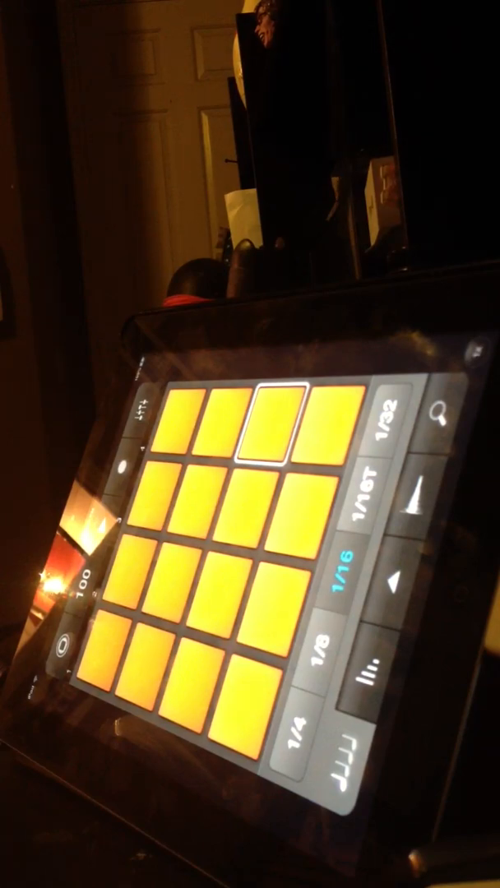
Step: Record a steady 1/4 note-repeat pattern on the top-right pad
left_click(309, 738)
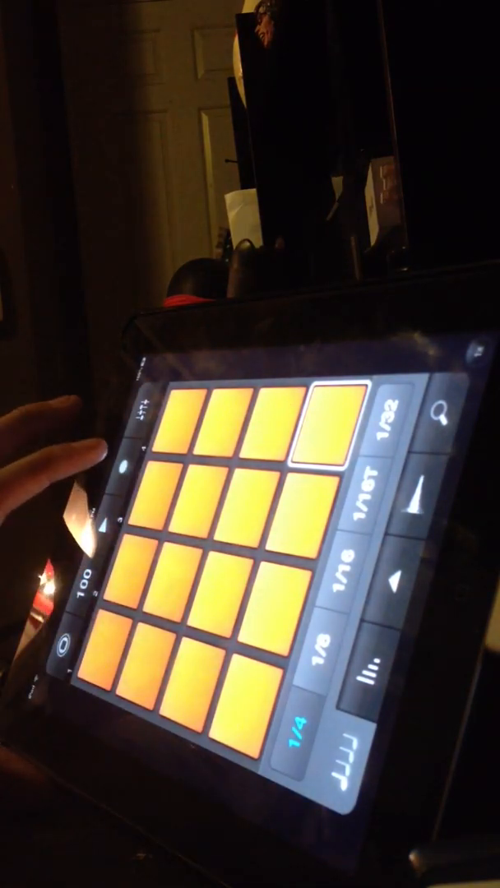
left_click(329, 431)
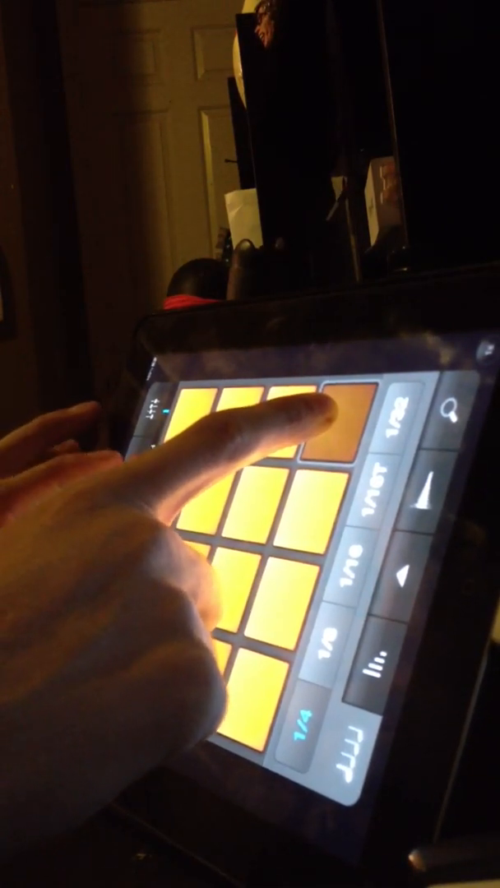
left_click(337, 431)
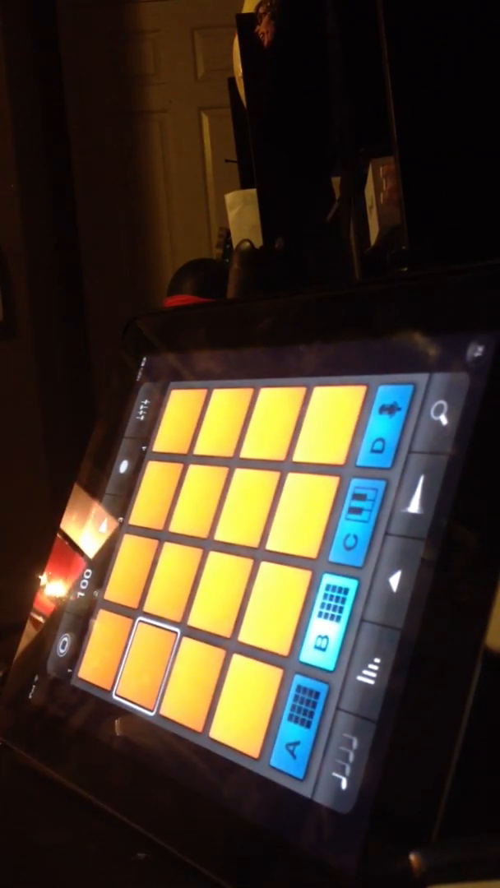
Step: Switch the pads to Keyboard mode and play a note on the piano keys
left_click(316, 431)
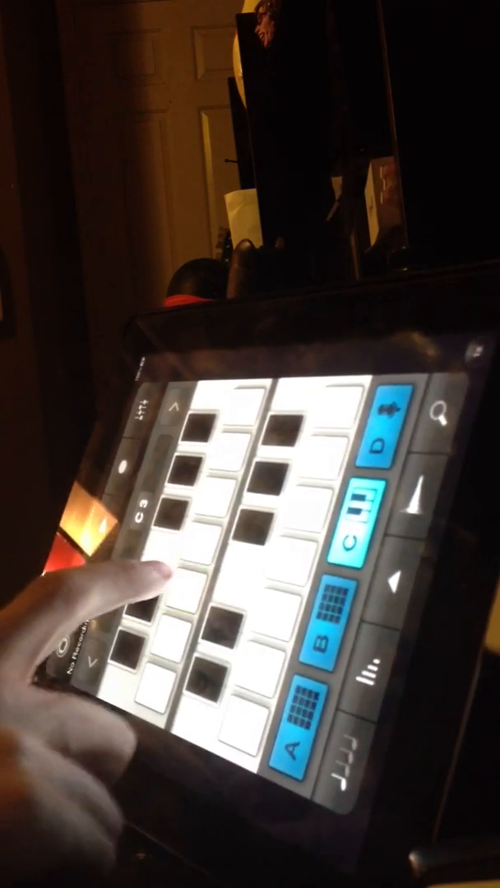
left_click(215, 500)
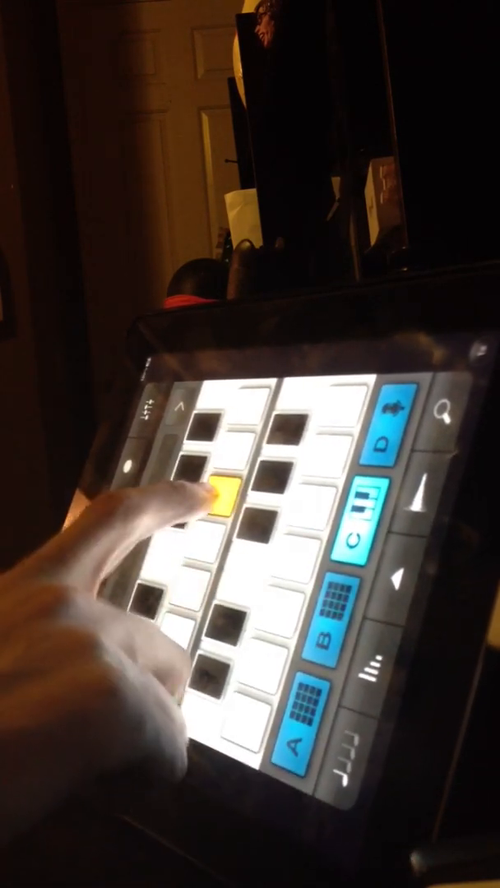